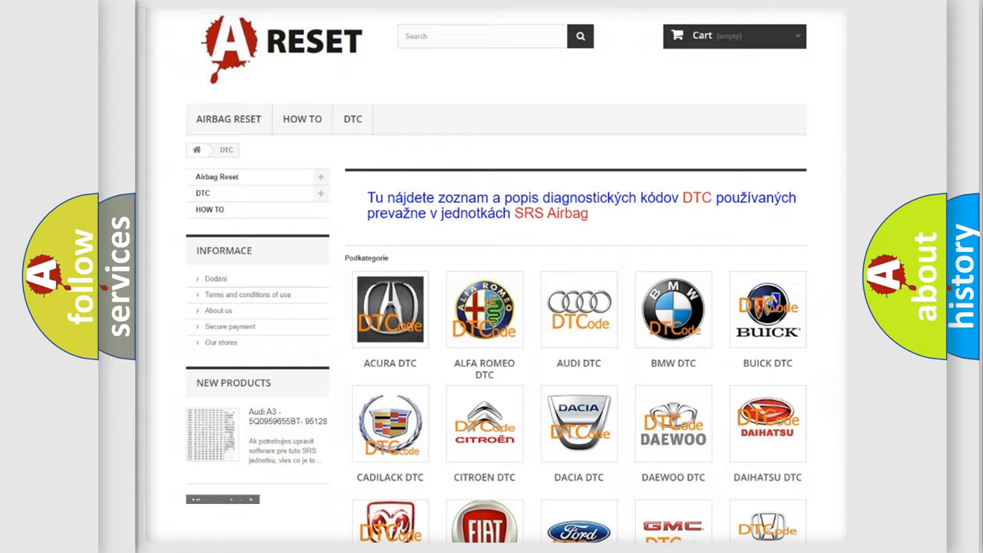
pyautogui.scroll(-3)
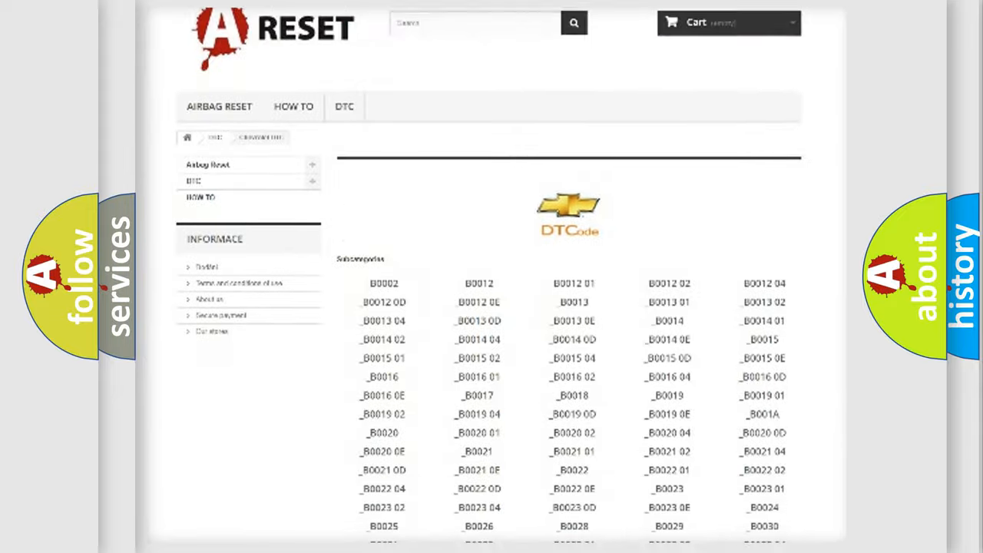
pyautogui.scroll(-3)
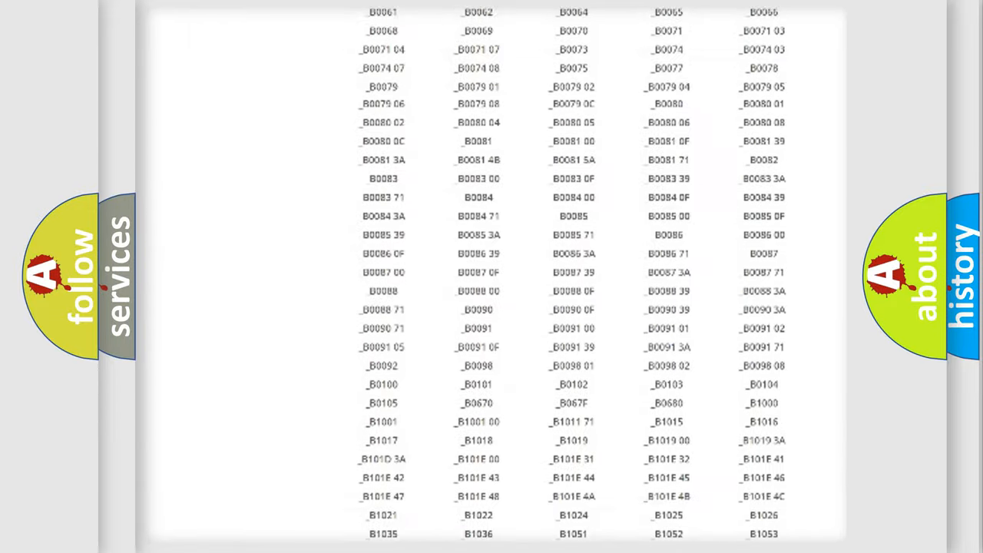